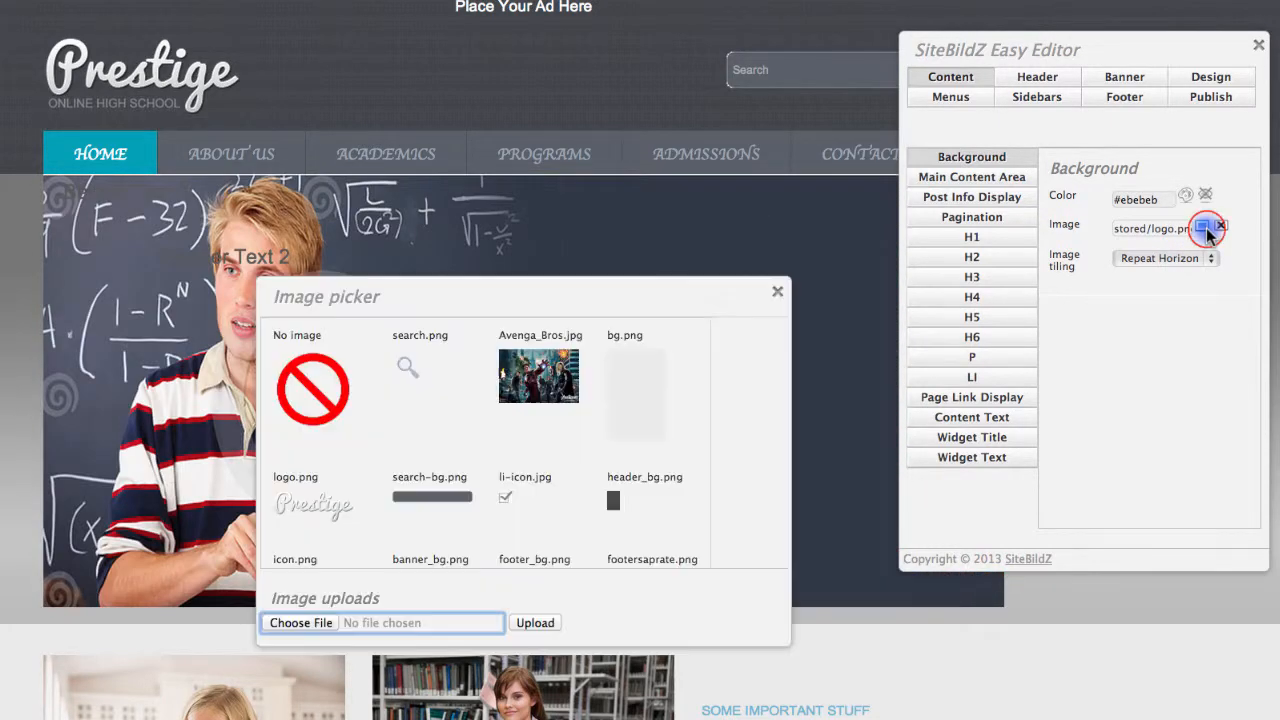
{"action": "mouse_move", "coordinate": [584, 592]}
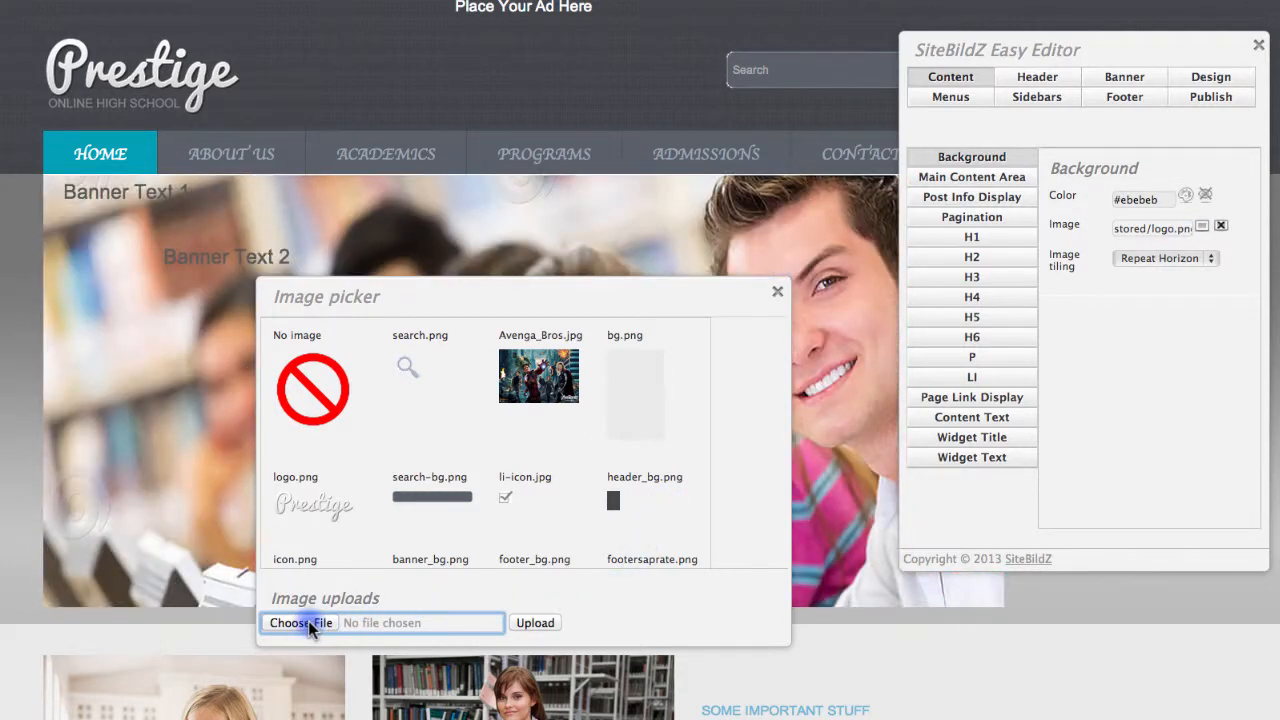
Upload desktop pic.jpg from the computer into the site image bank.
{"action": "left_click", "coordinate": [300, 622]}
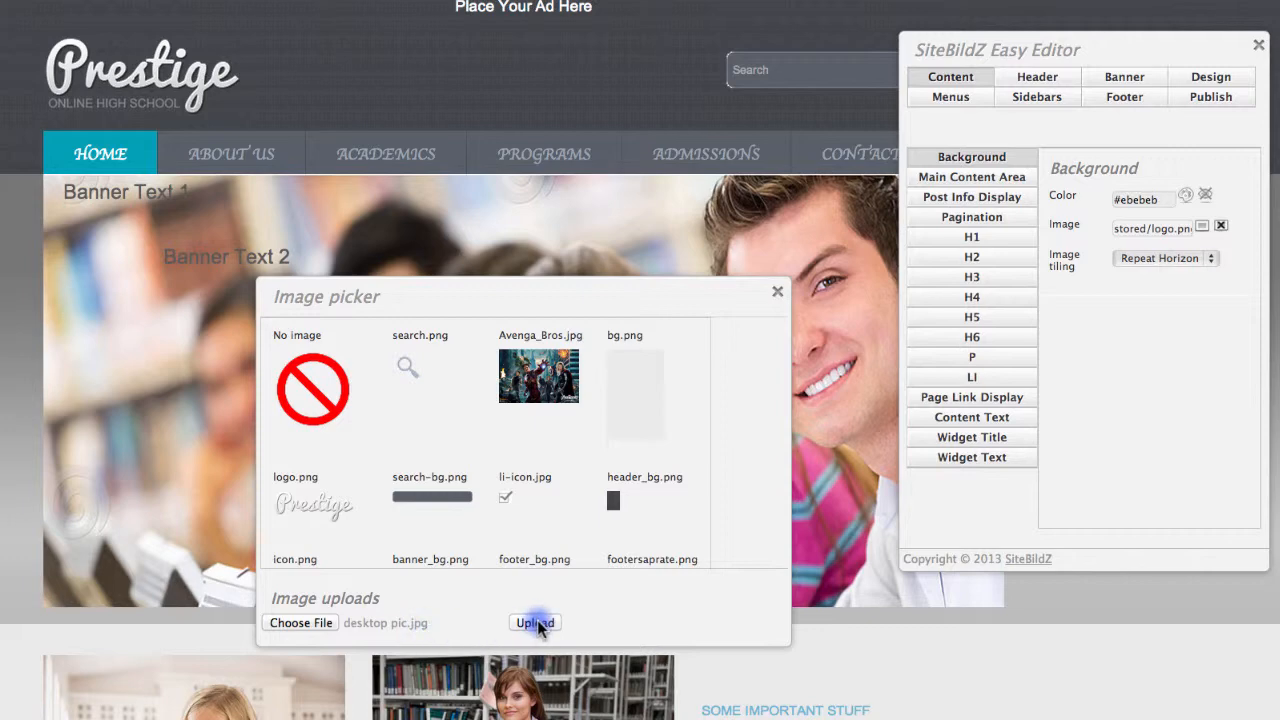
{"action": "left_click", "coordinate": [534, 622]}
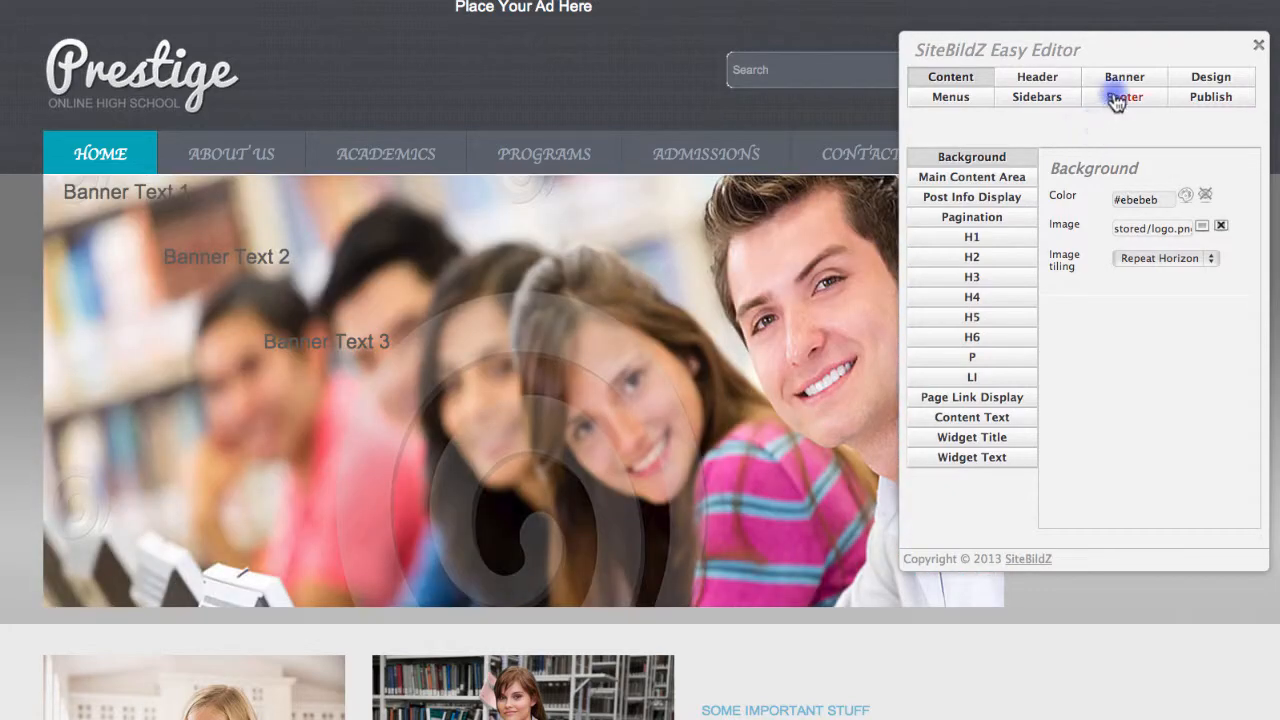
Switch to the Banner settings showing header image area and header image options.
{"action": "left_click", "coordinate": [1124, 76]}
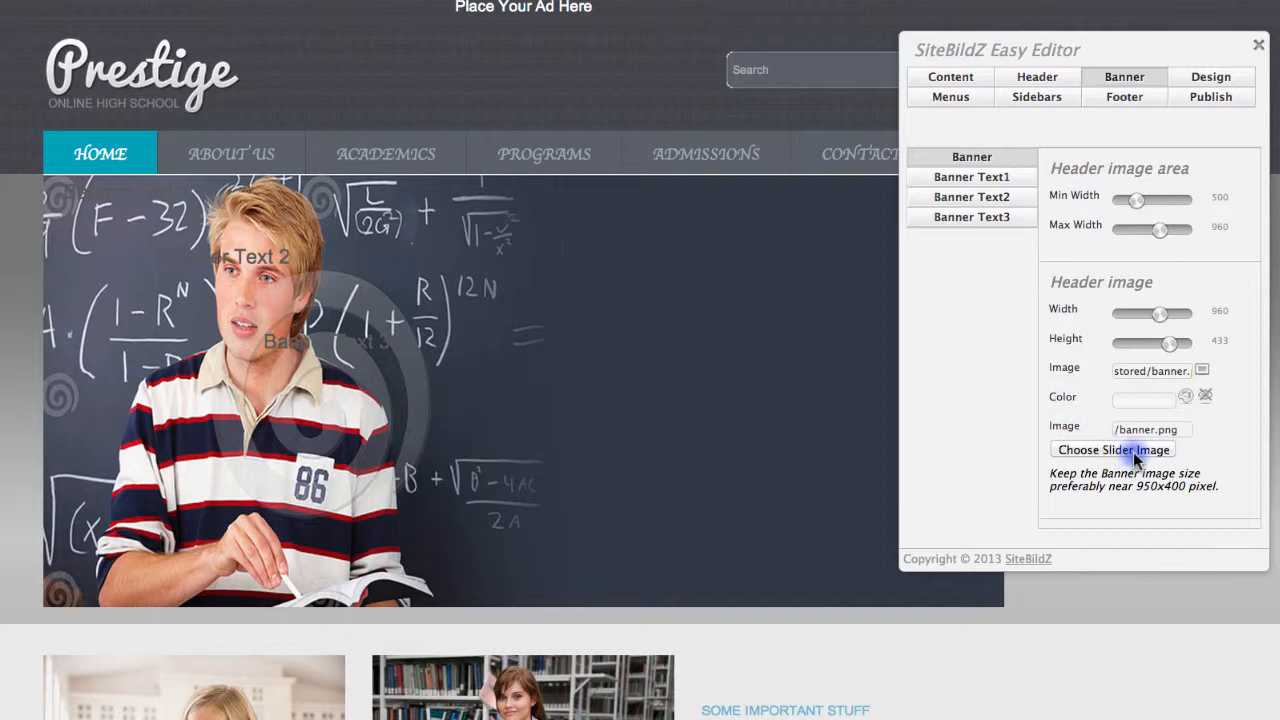
{"action": "left_click", "coordinate": [1112, 450]}
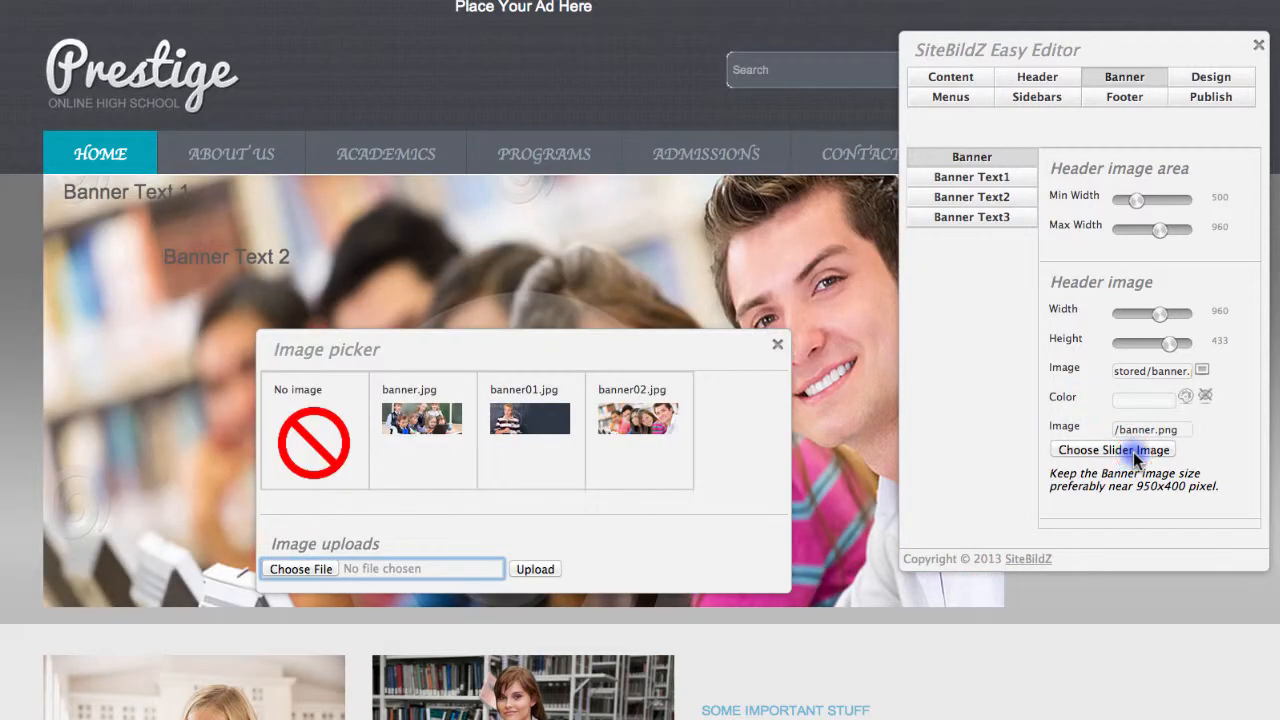
{"action": "mouse_move", "coordinate": [716, 480]}
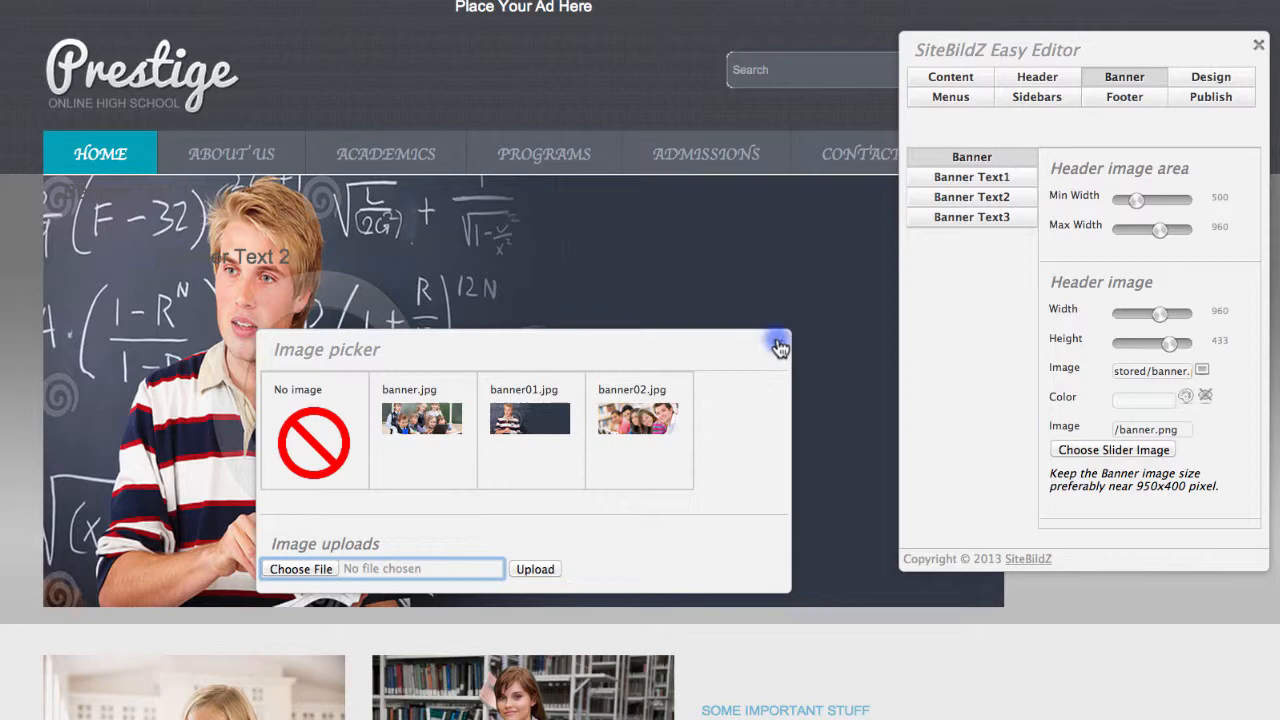
{"action": "left_click", "coordinate": [780, 348]}
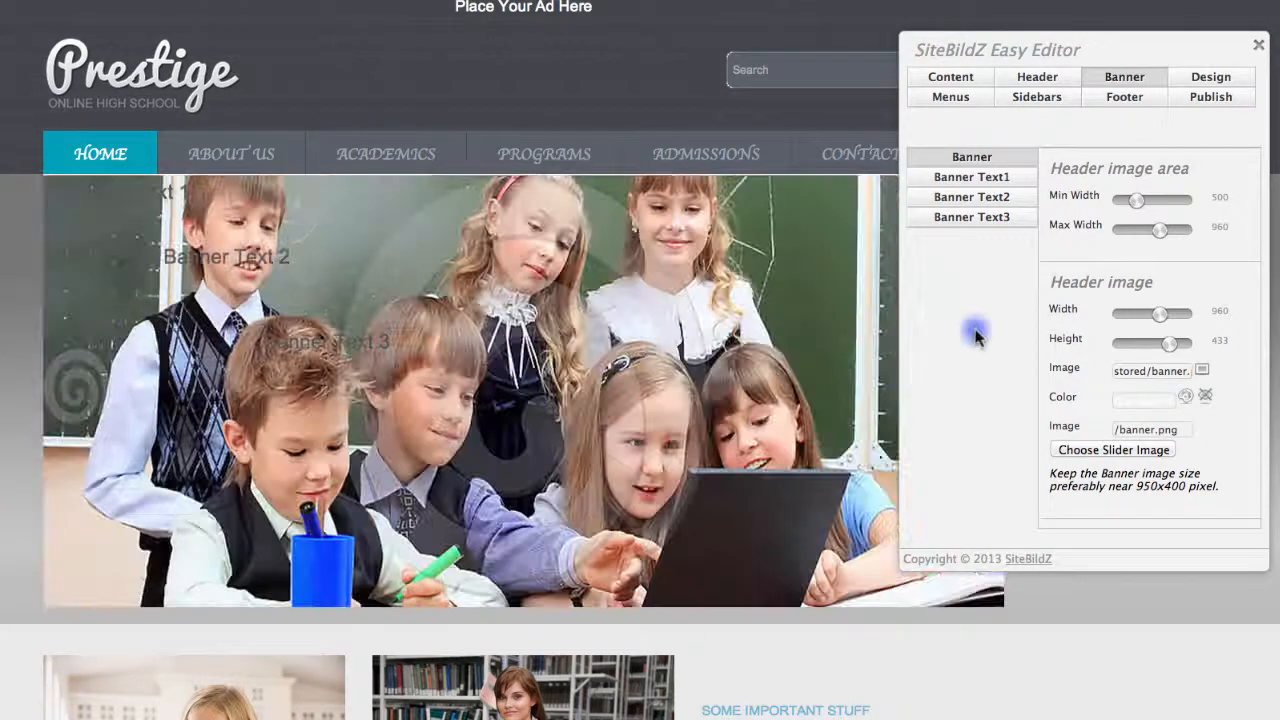